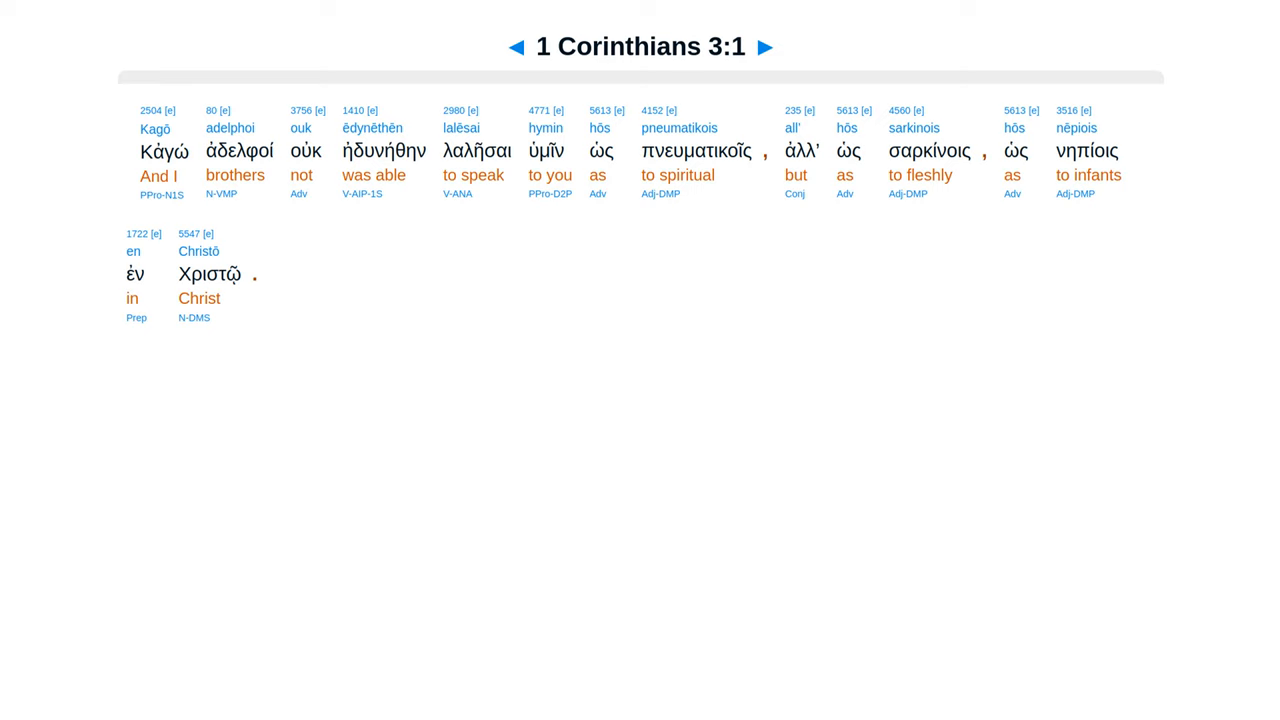
Step forward verse by verse from 1 Corinthians 3:1 through 3:2, 3:3, 3:4 to 3:5
{"action": "left_click", "coordinate": [776, 46]}
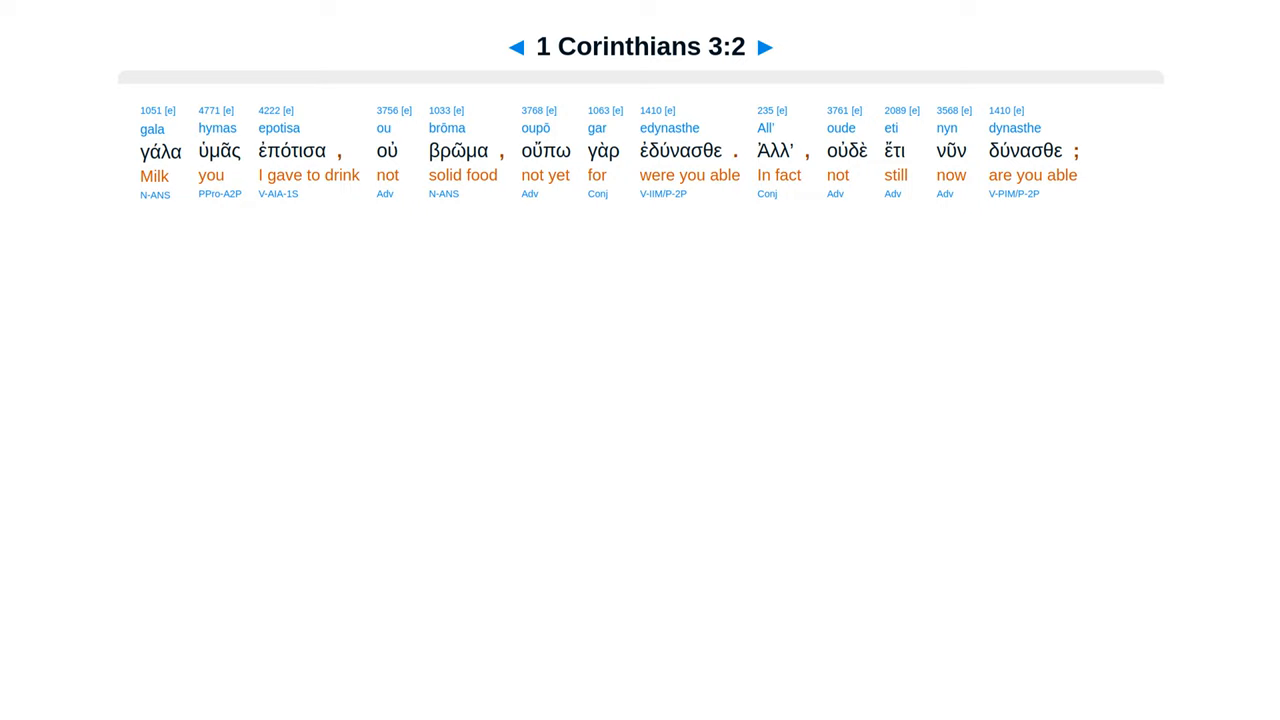
{"action": "left_click", "coordinate": [768, 48]}
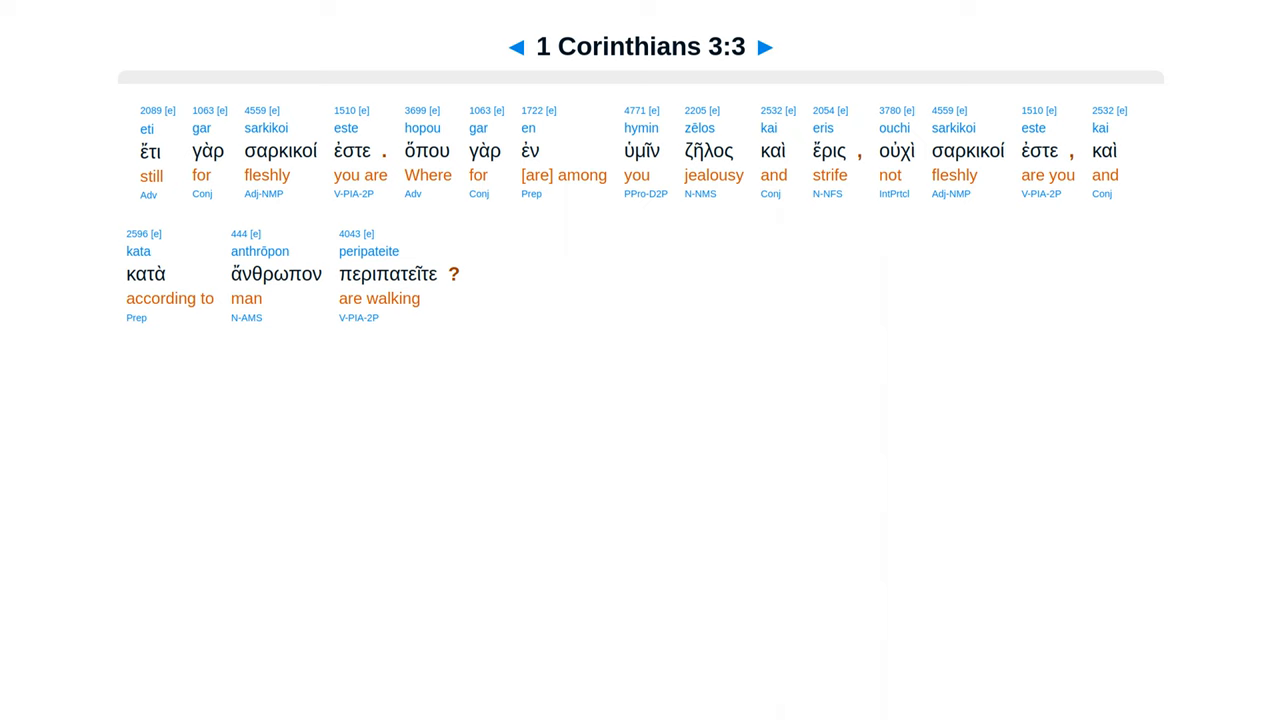
{"action": "left_click", "coordinate": [772, 46]}
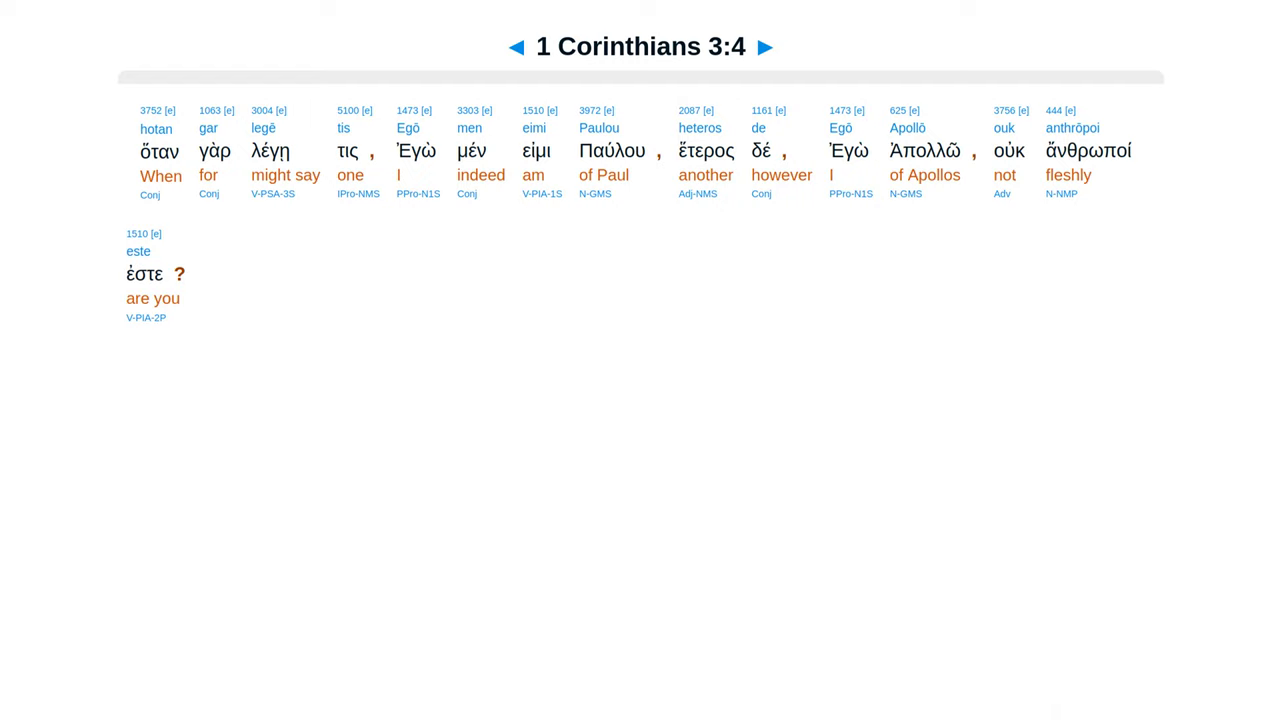
{"action": "left_click", "coordinate": [776, 48]}
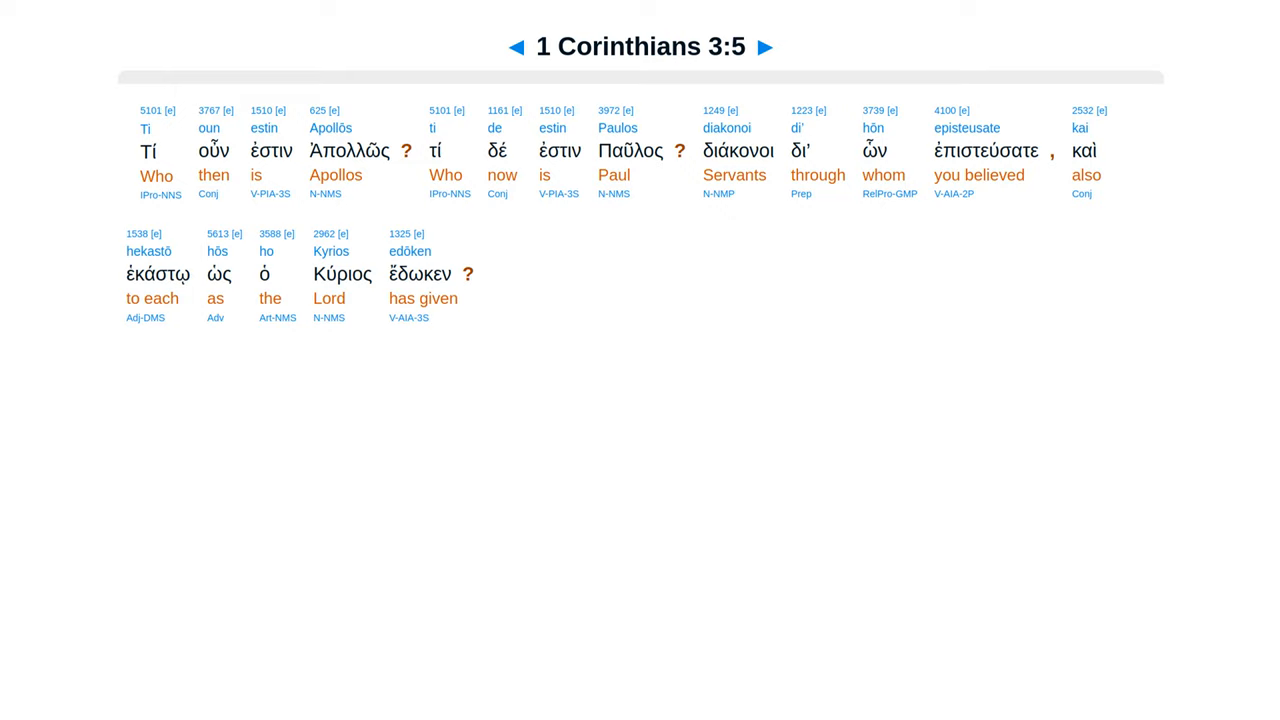
Advance through verses 3:6, 3:7, 3:8 and 3:9 to reach 1 Corinthians 3:10
{"action": "left_click", "coordinate": [772, 48]}
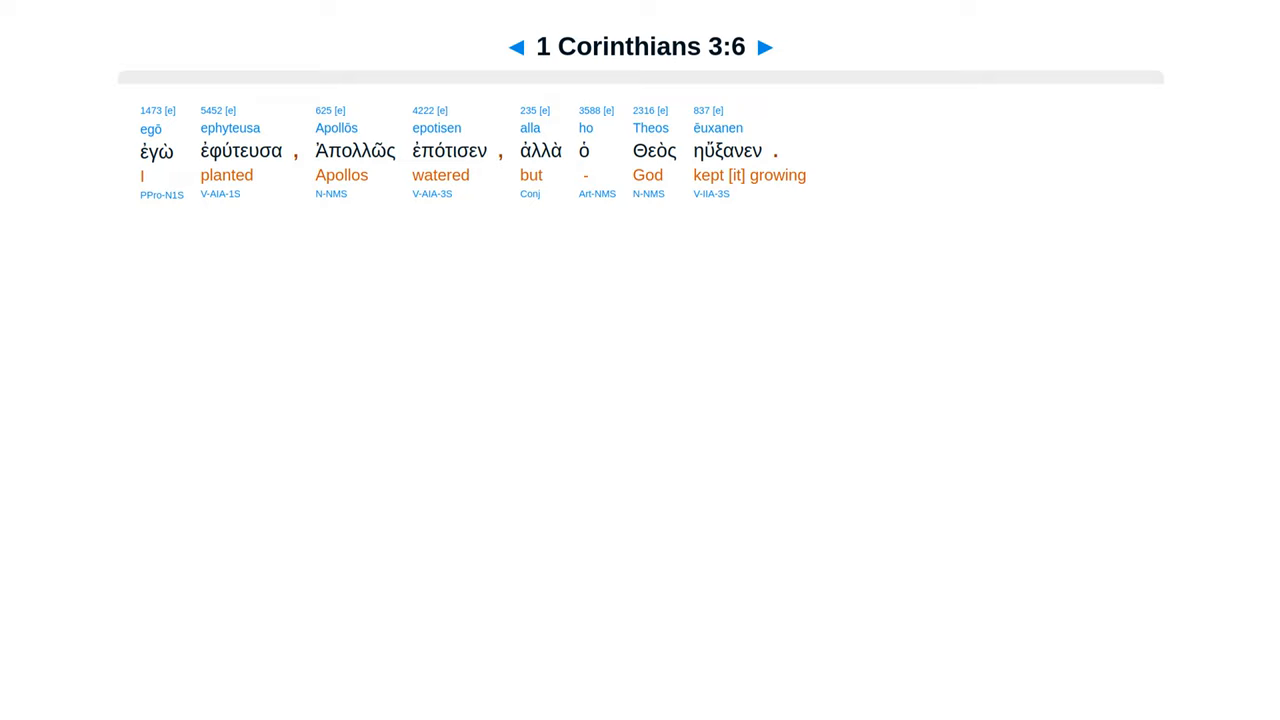
{"action": "left_click", "coordinate": [772, 46]}
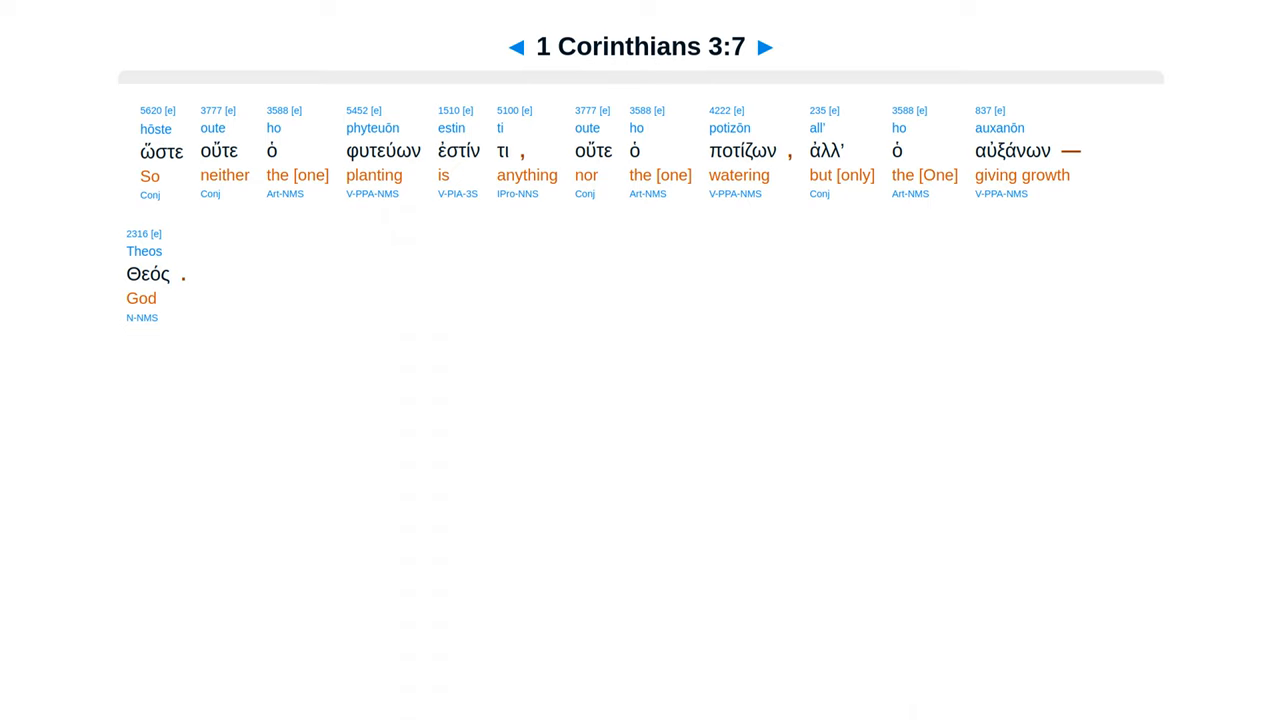
{"action": "left_click", "coordinate": [772, 46]}
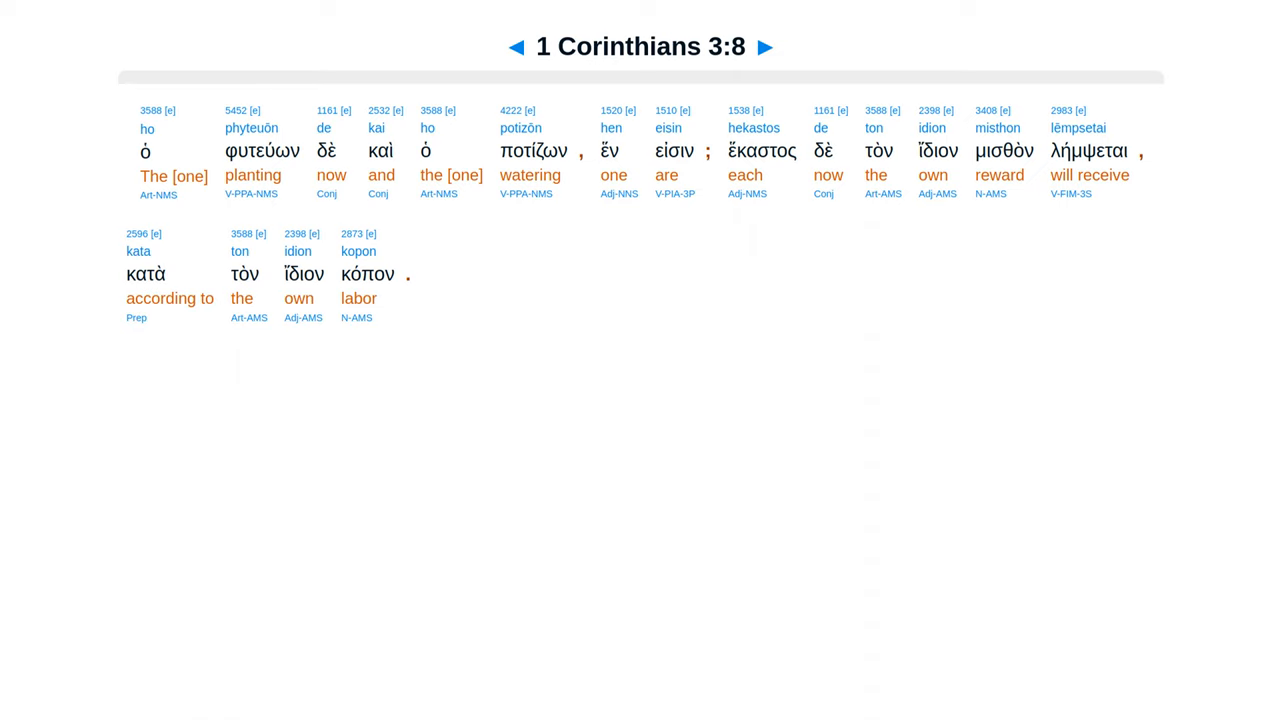
{"action": "left_click", "coordinate": [776, 48]}
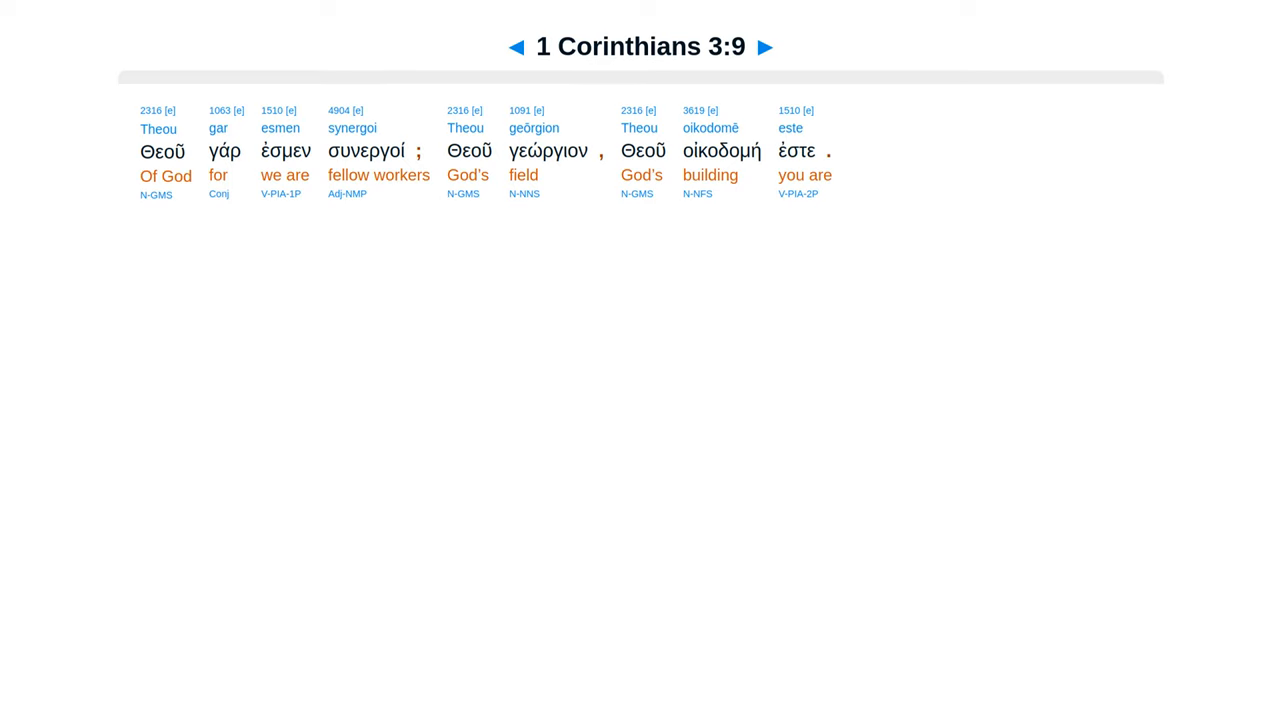
{"action": "left_click", "coordinate": [780, 46]}
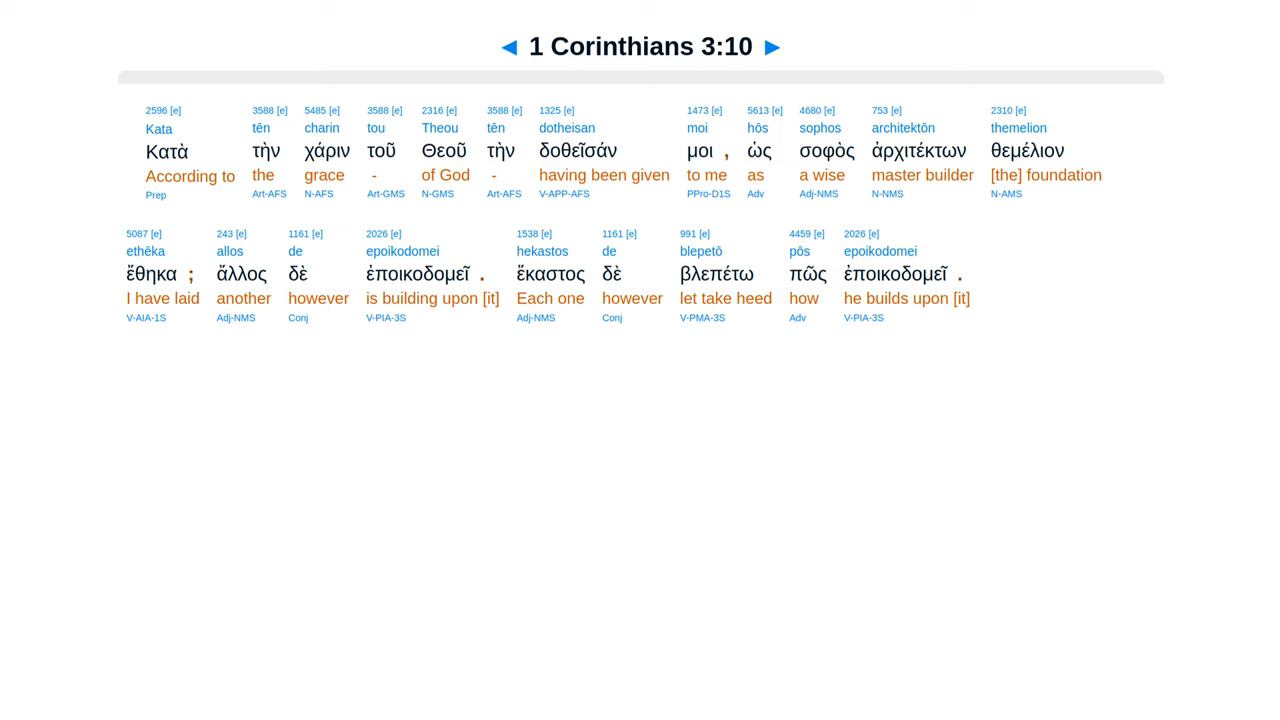
Advance through verses 3:11 to 3:15 and land on 1 Corinthians 3:16
{"action": "left_click", "coordinate": [780, 44]}
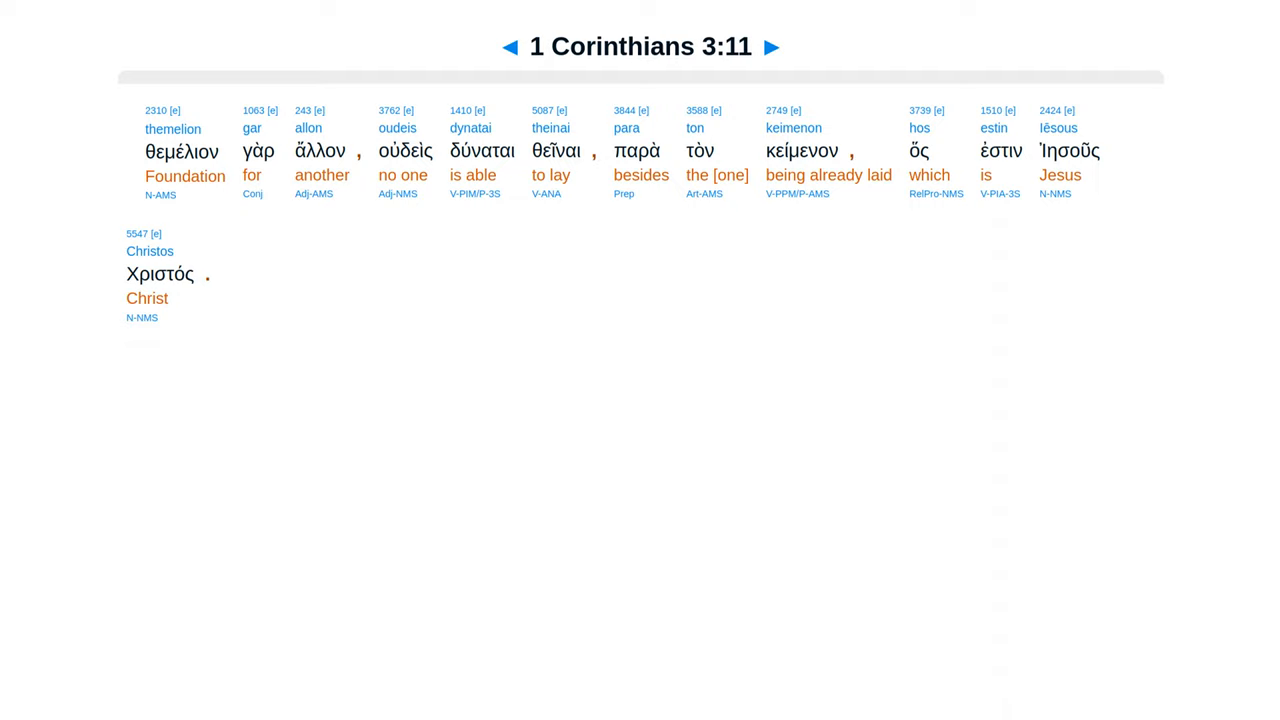
{"action": "left_click", "coordinate": [784, 46]}
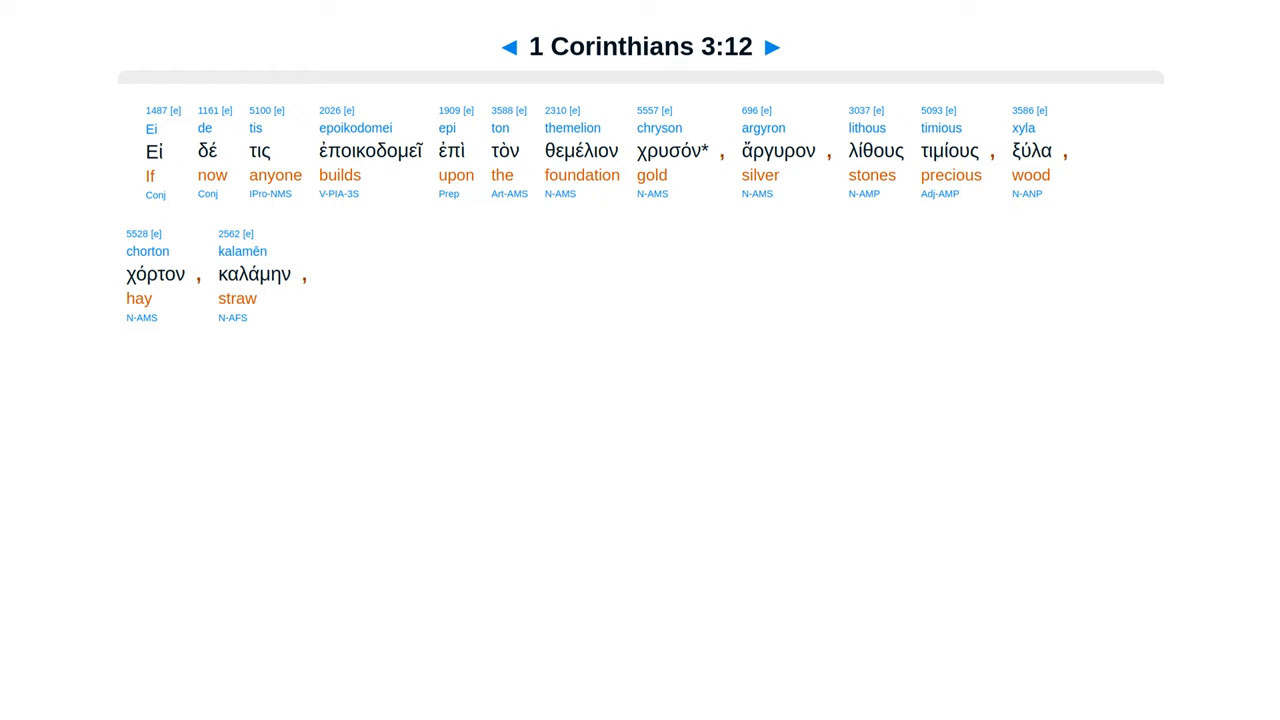
{"action": "left_click", "coordinate": [780, 46]}
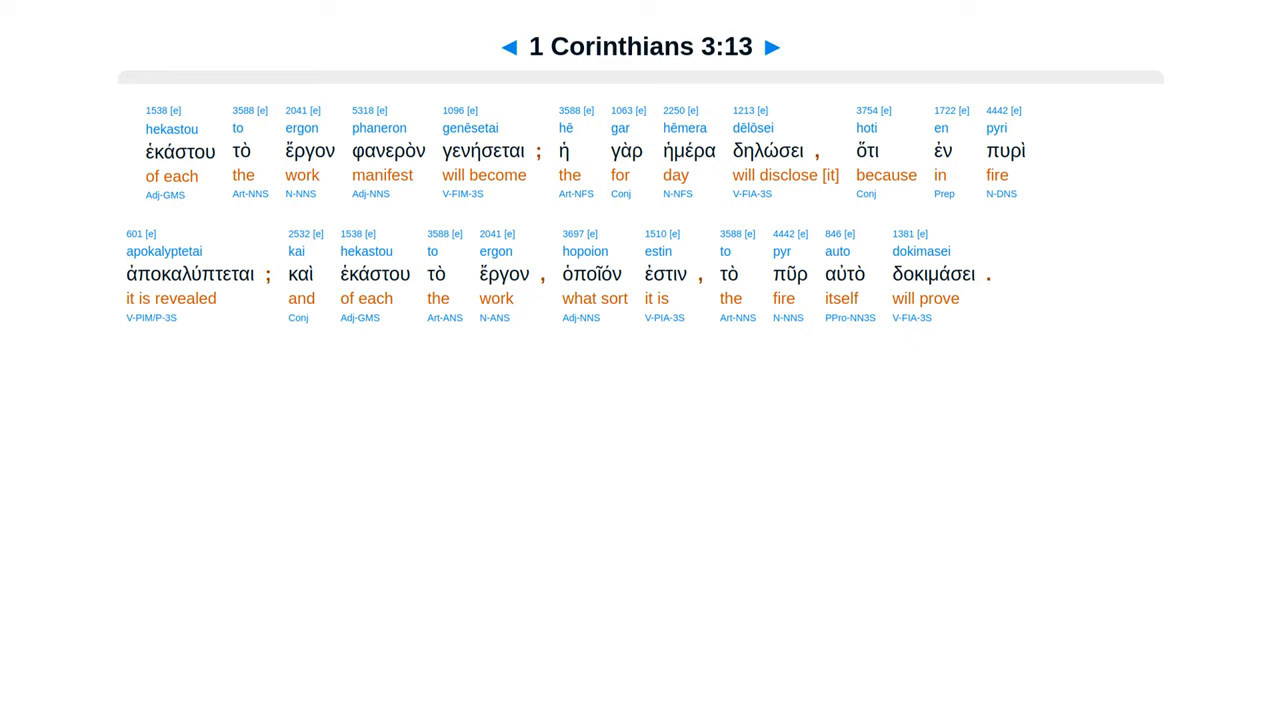
{"action": "left_click", "coordinate": [780, 46]}
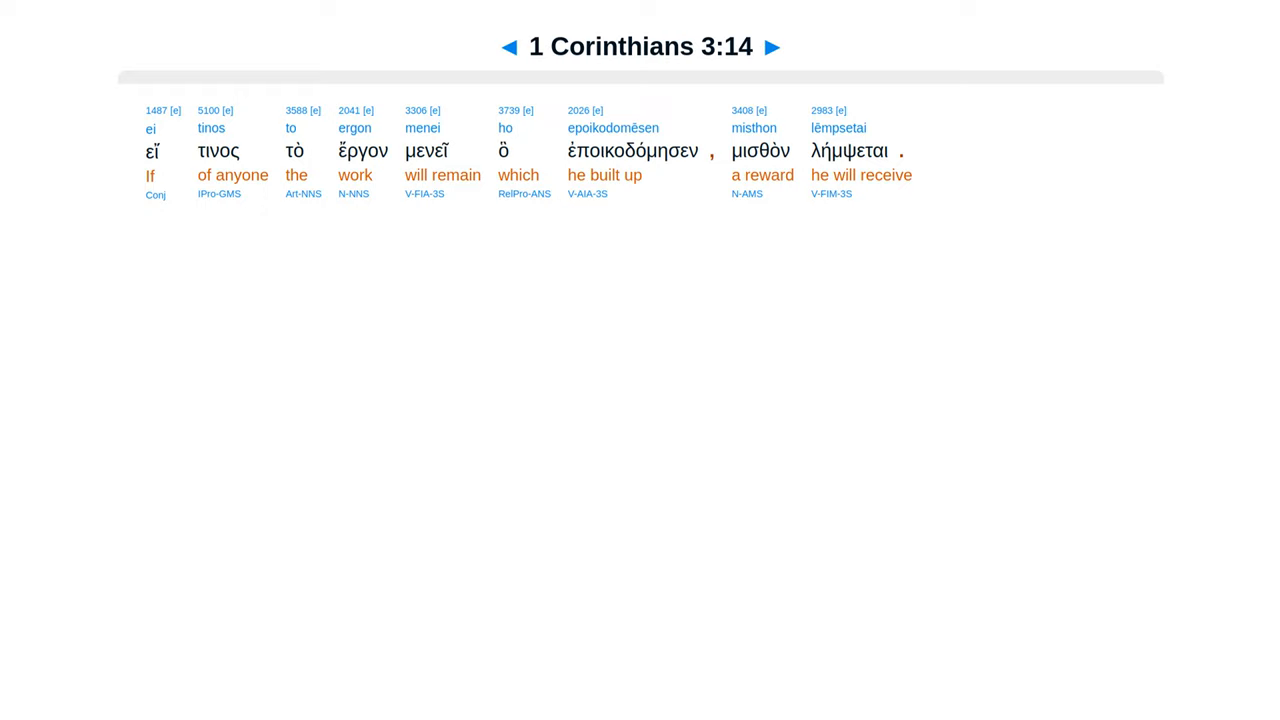
{"action": "left_click", "coordinate": [784, 46]}
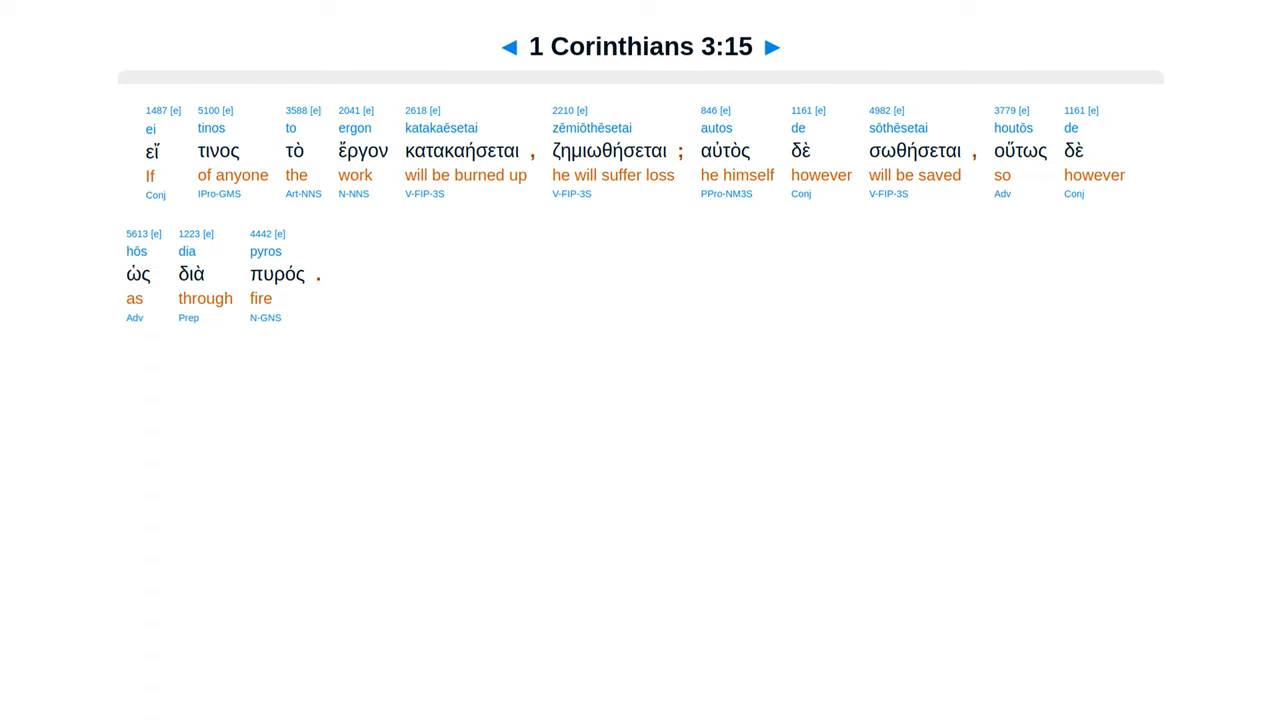
{"action": "left_click", "coordinate": [782, 46]}
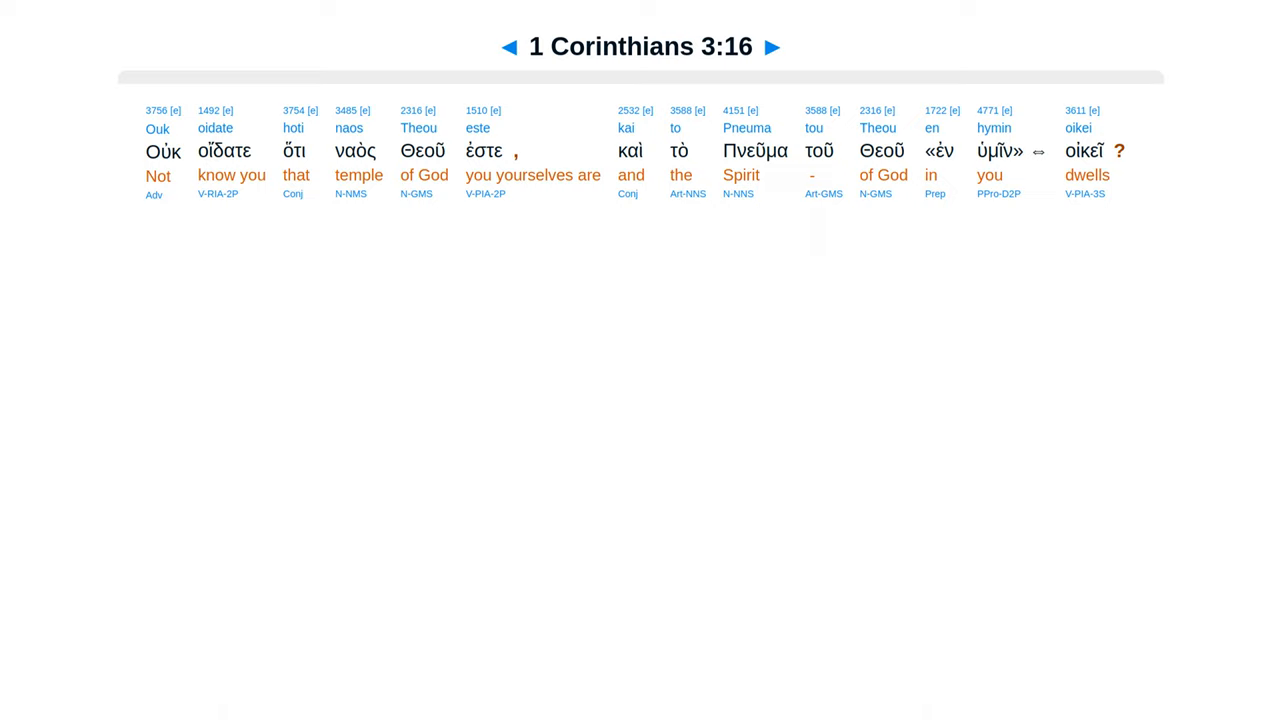
Step through verses 3:17 to 3:22 and finish on the chapter's last verse, 3:23
{"action": "left_click", "coordinate": [778, 46]}
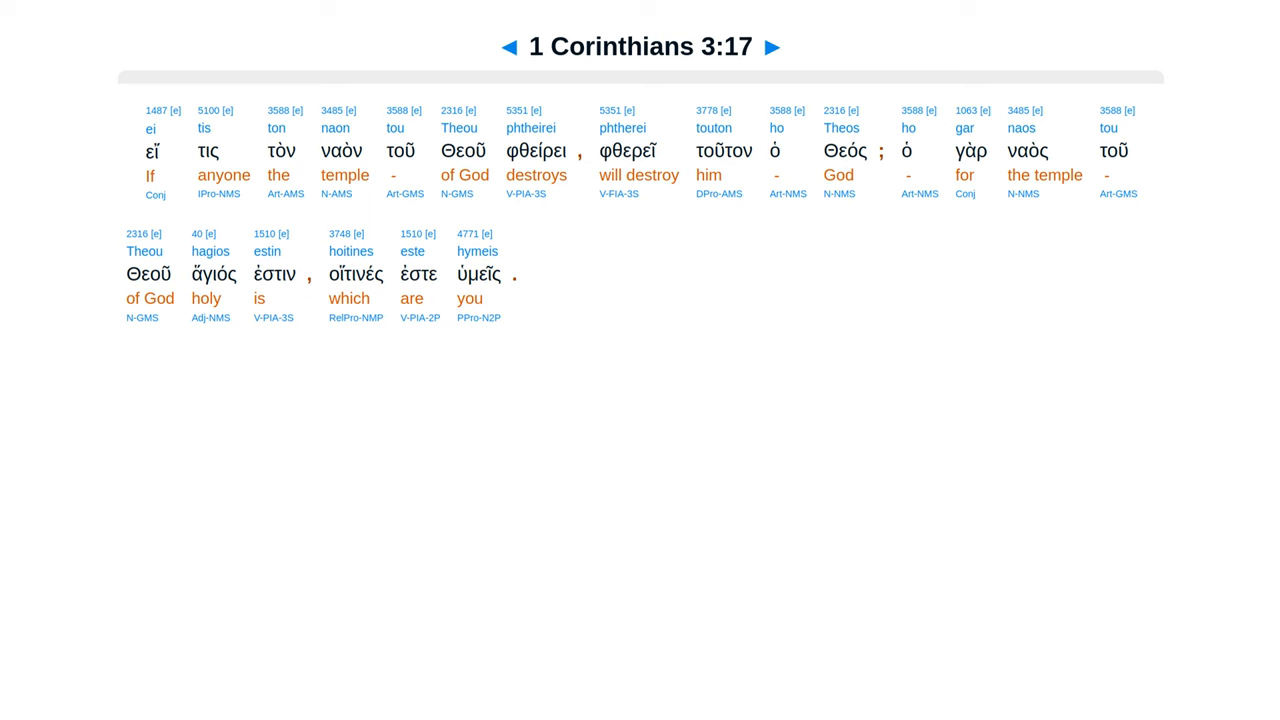
{"action": "left_click", "coordinate": [778, 46]}
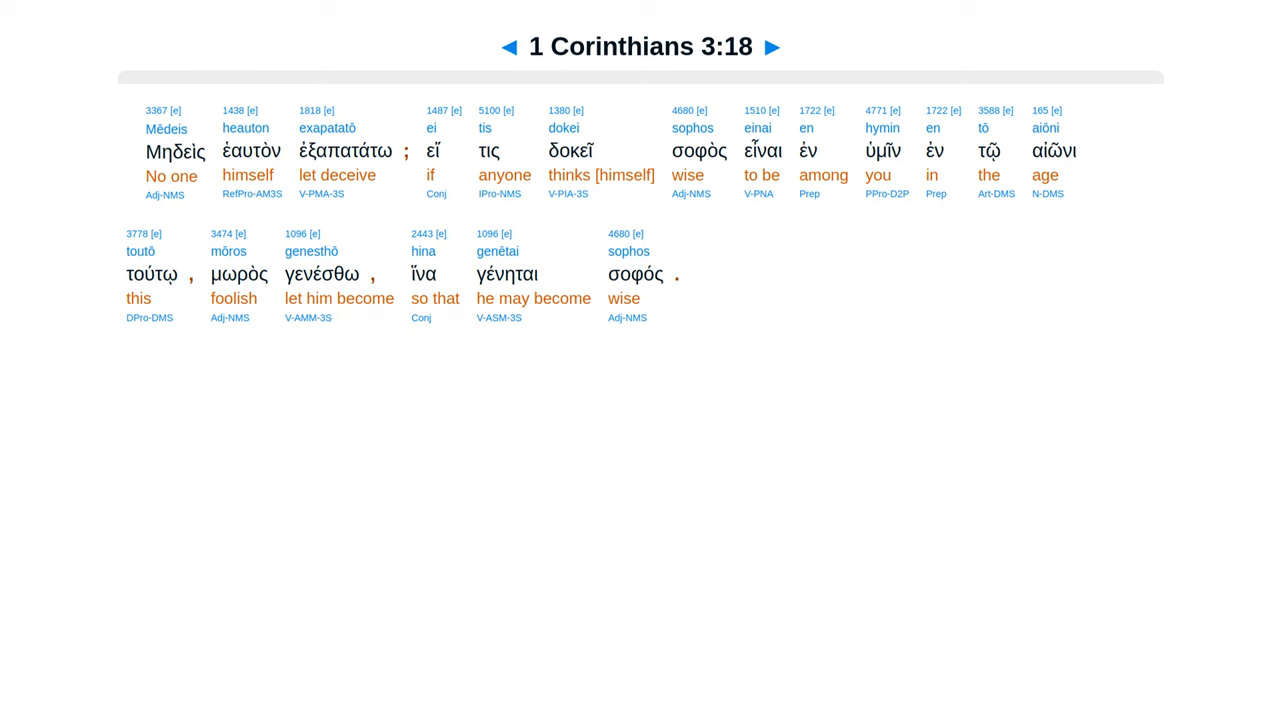
{"action": "left_click", "coordinate": [784, 44]}
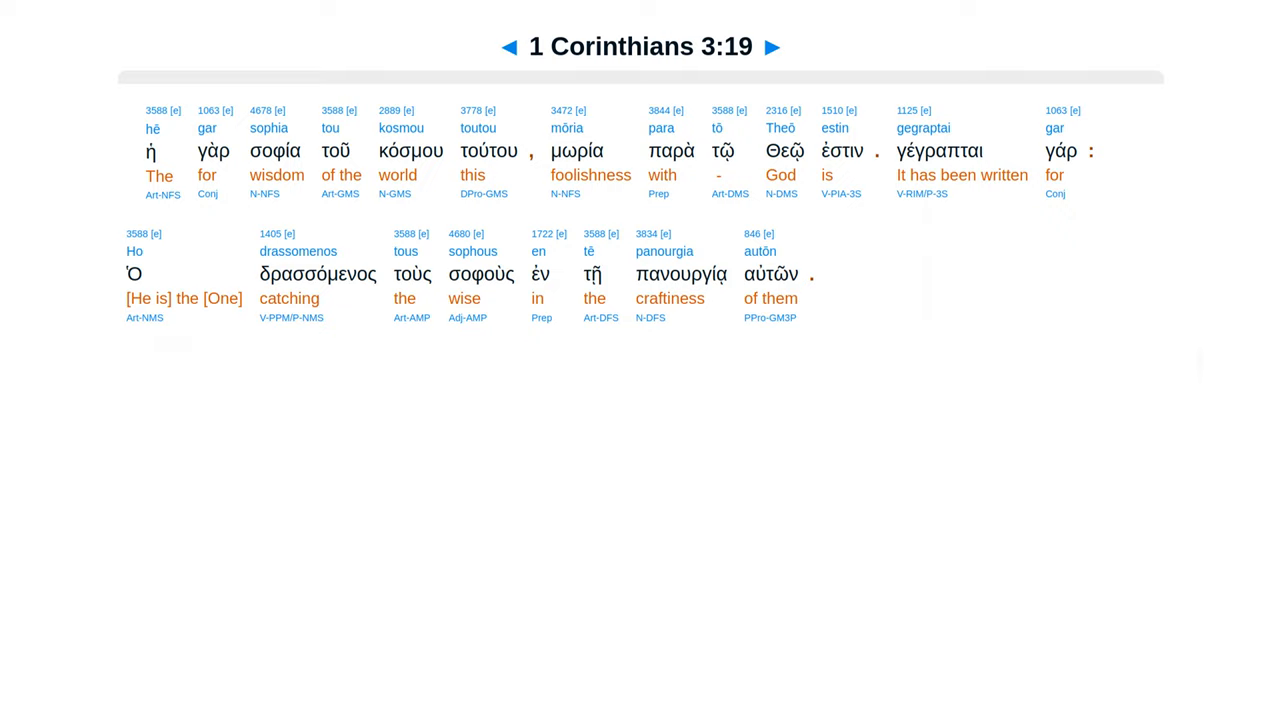
{"action": "left_click", "coordinate": [784, 46]}
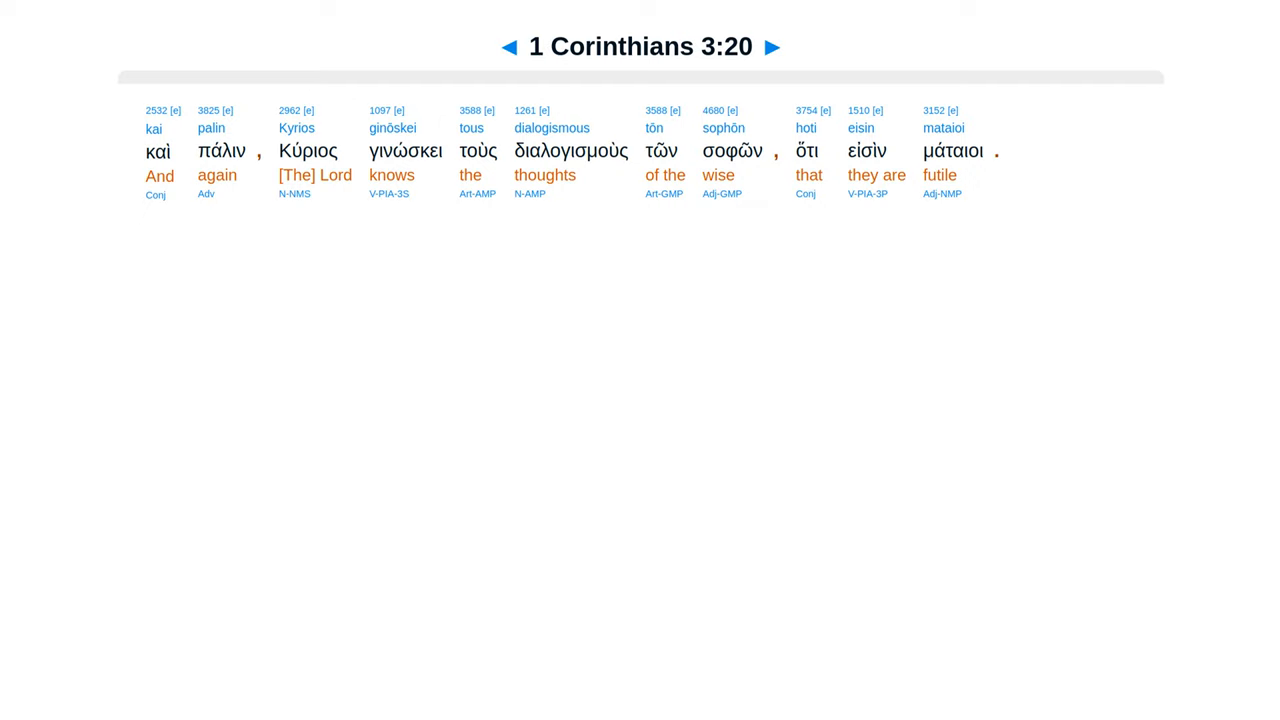
{"action": "left_click", "coordinate": [780, 46]}
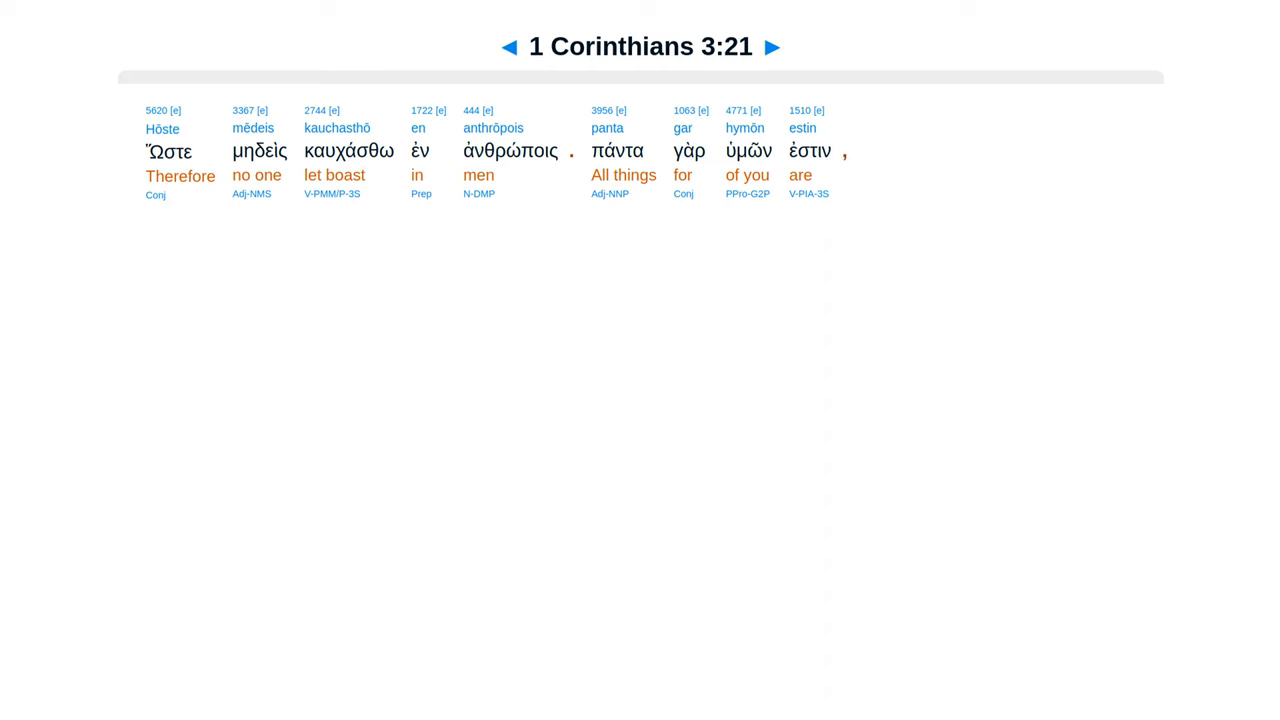
{"action": "left_click", "coordinate": [784, 46]}
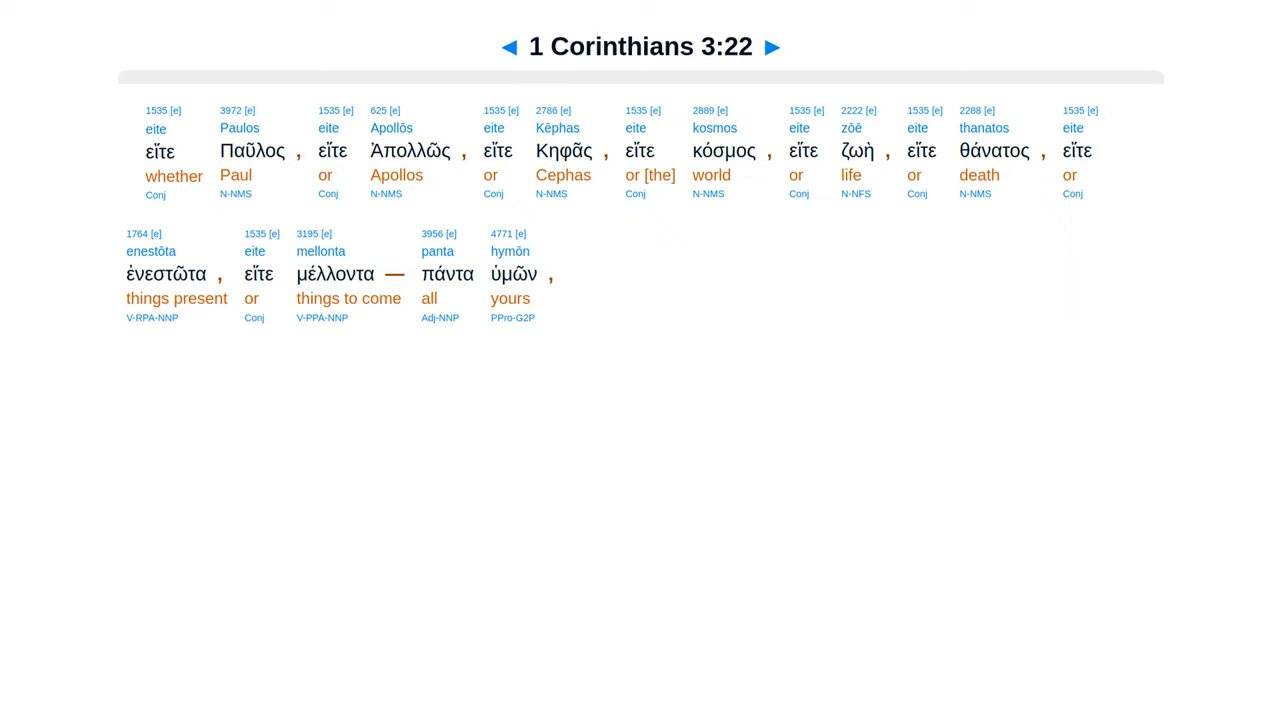
{"action": "left_click", "coordinate": [780, 46]}
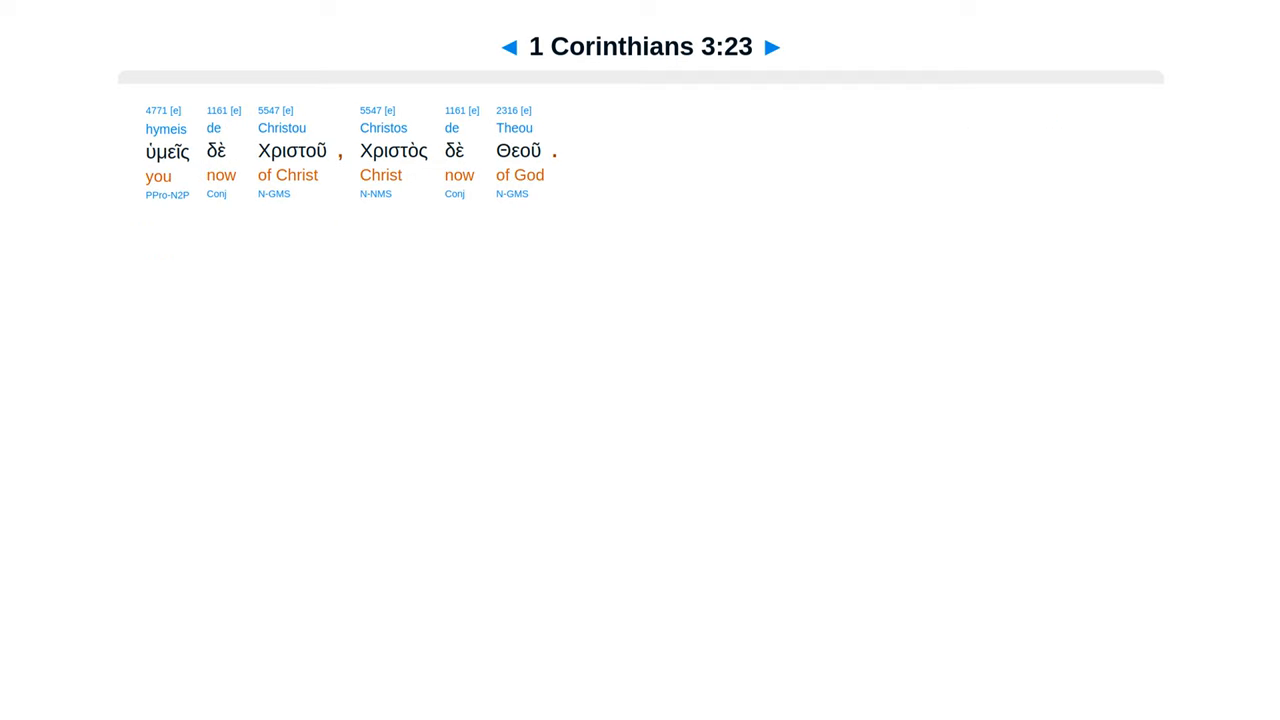